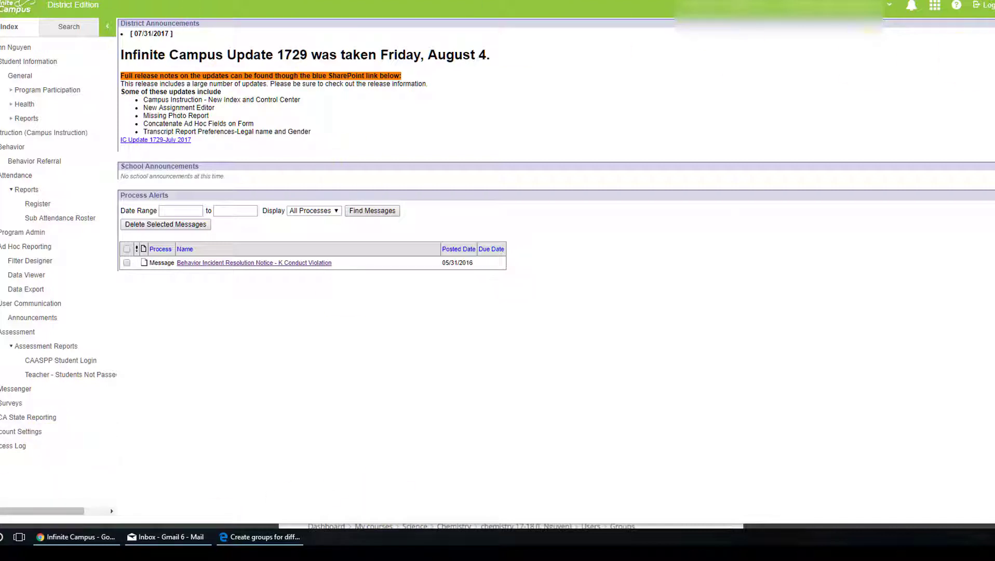
pyautogui.moveTo(944, 16)
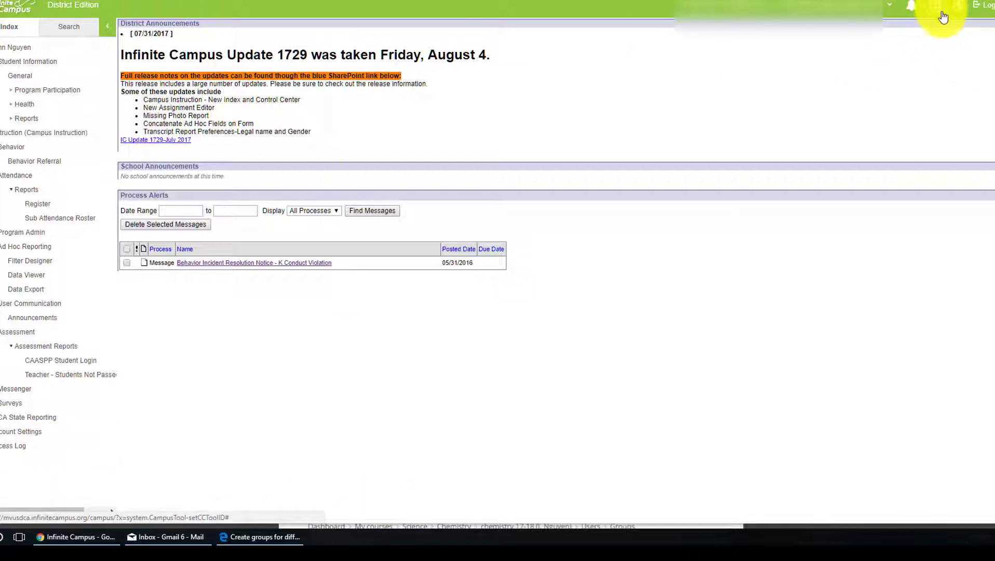
# - Switch from the district announcements page to the Campus Instruction Control Center
pyautogui.click(941, 13)
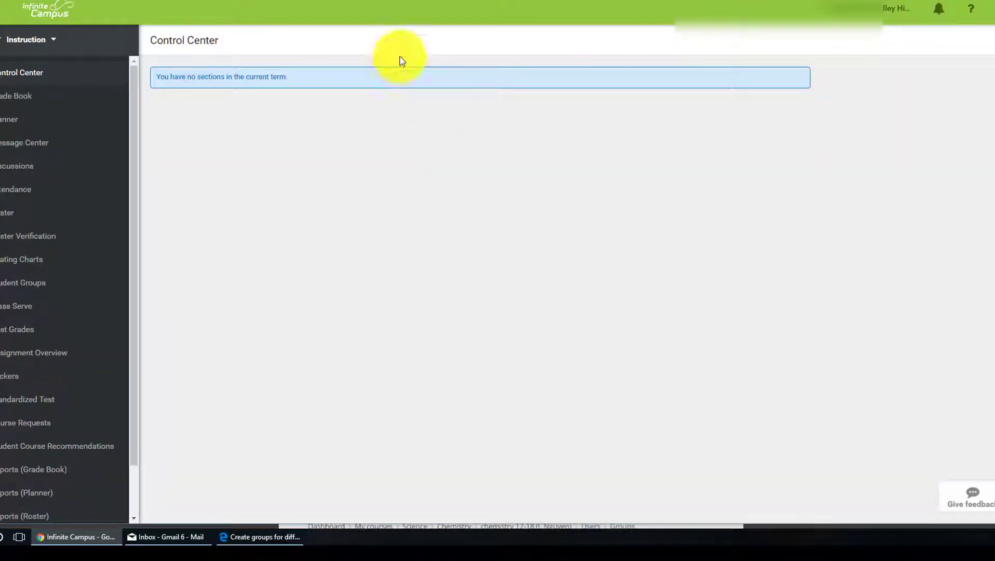
pyautogui.click(30, 39)
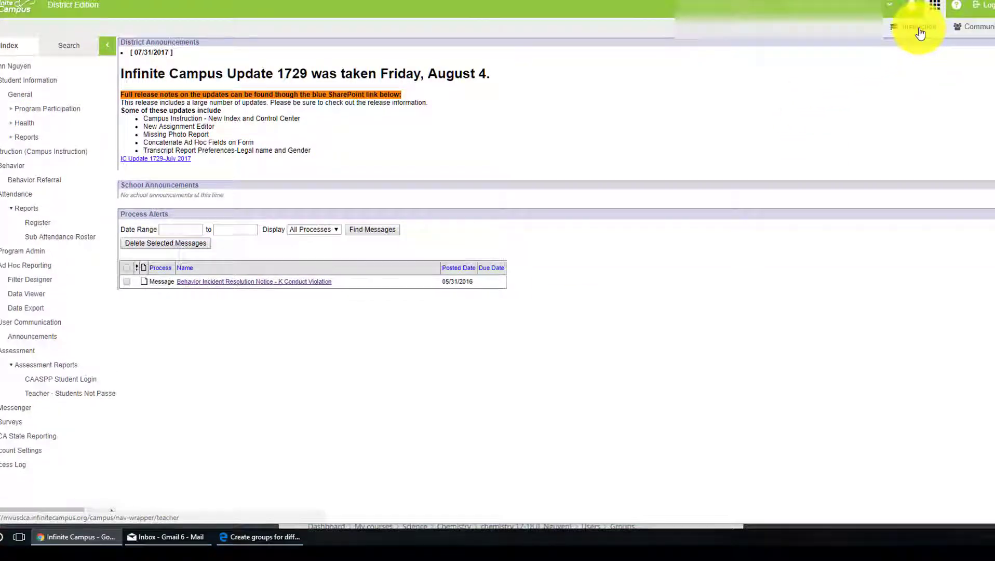
pyautogui.click(917, 30)
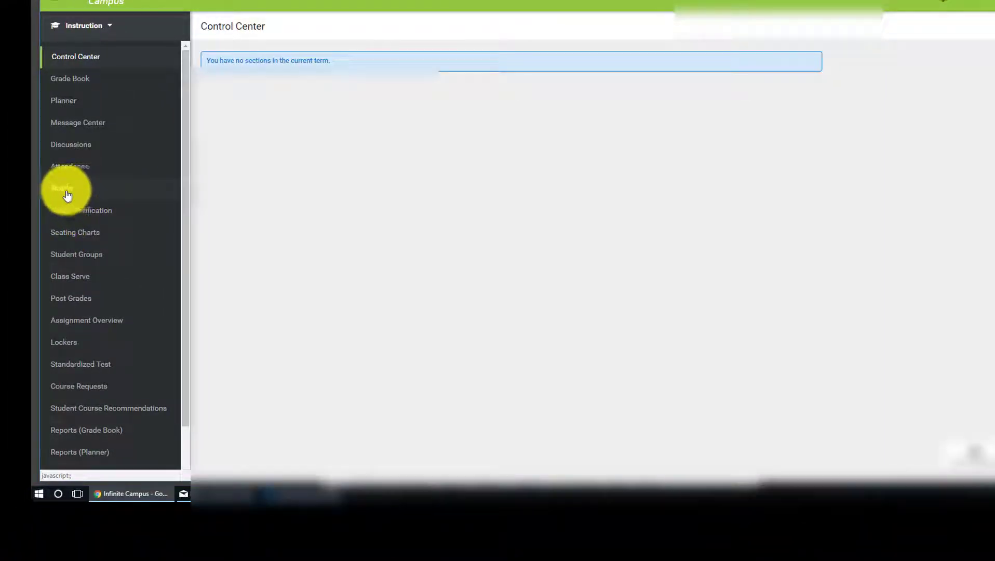
# - Show the Roster for section SC2301-5 Chemistry S1 in term Q2
pyautogui.click(66, 190)
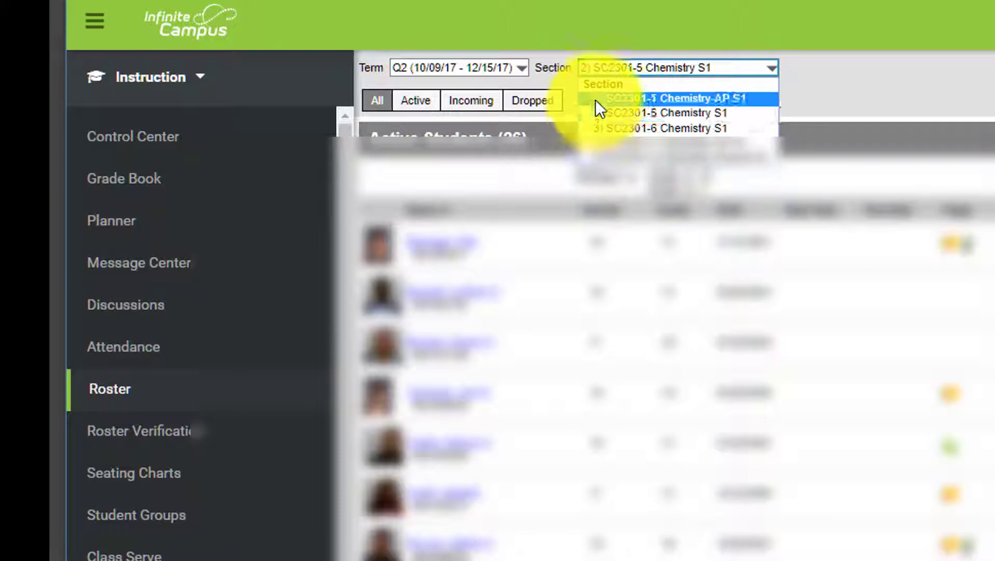
pyautogui.moveTo(619, 120)
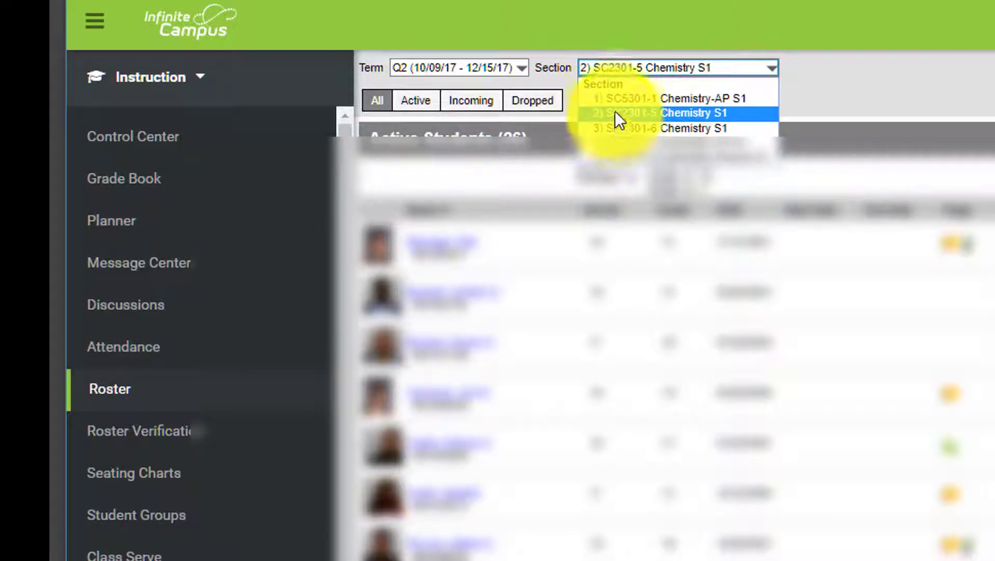
pyautogui.moveTo(616, 98)
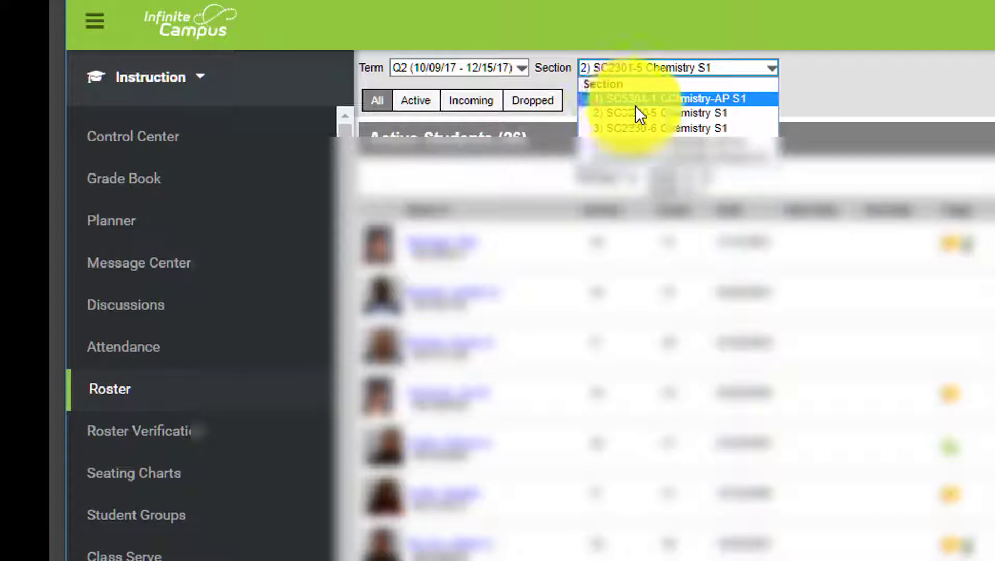
pyautogui.moveTo(663, 114)
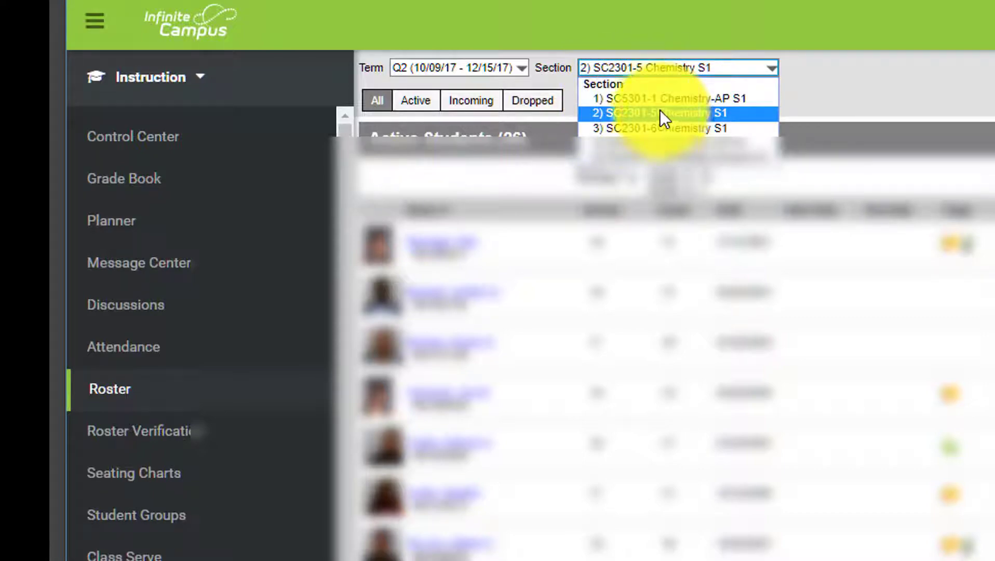
pyautogui.moveTo(639, 127)
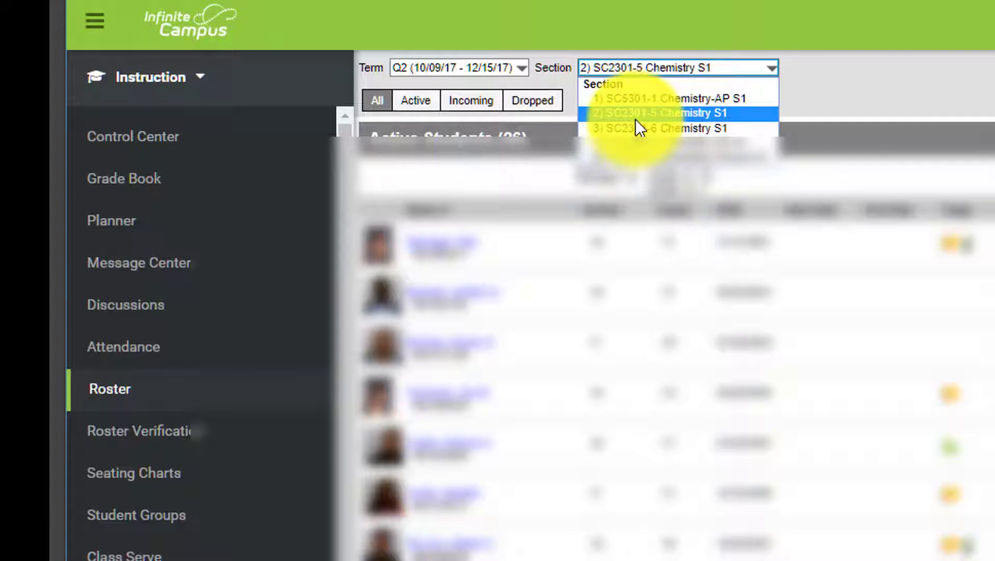
pyautogui.moveTo(76, 340)
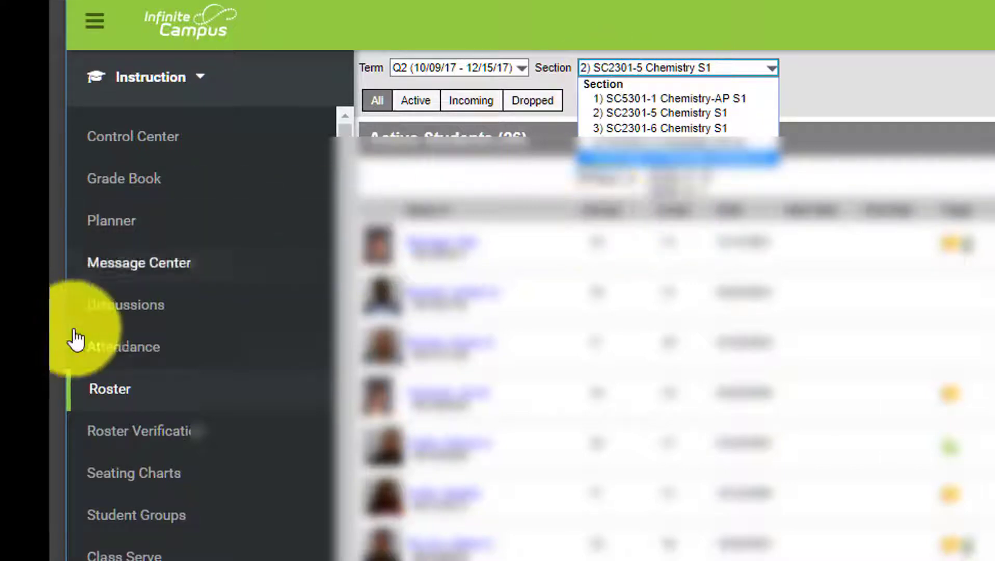
pyautogui.moveTo(138, 454)
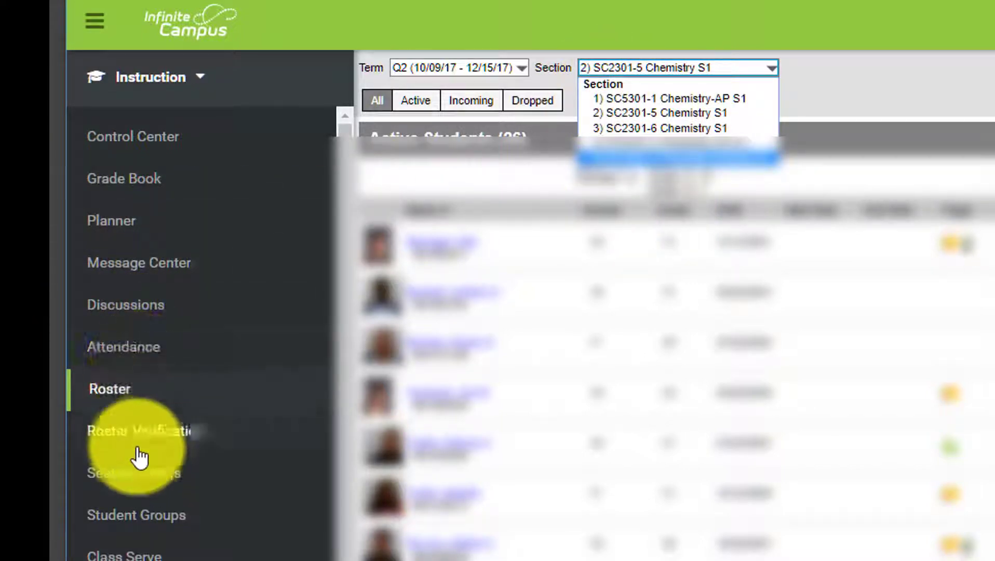
# - Start a new seating chart named 'AP Period 1' for section SC5301-1 Chemistry-AP S1
pyautogui.click(135, 472)
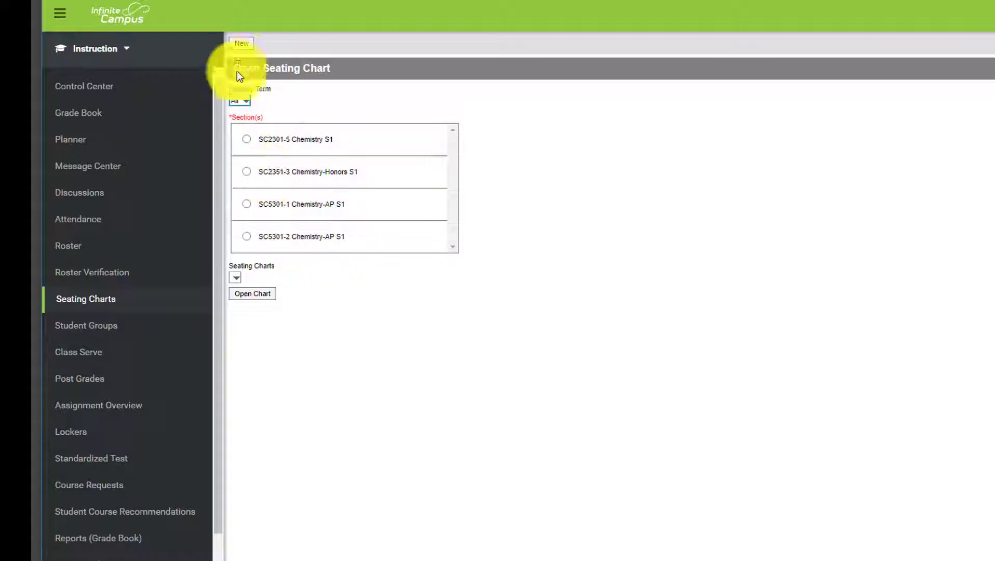
pyautogui.click(241, 44)
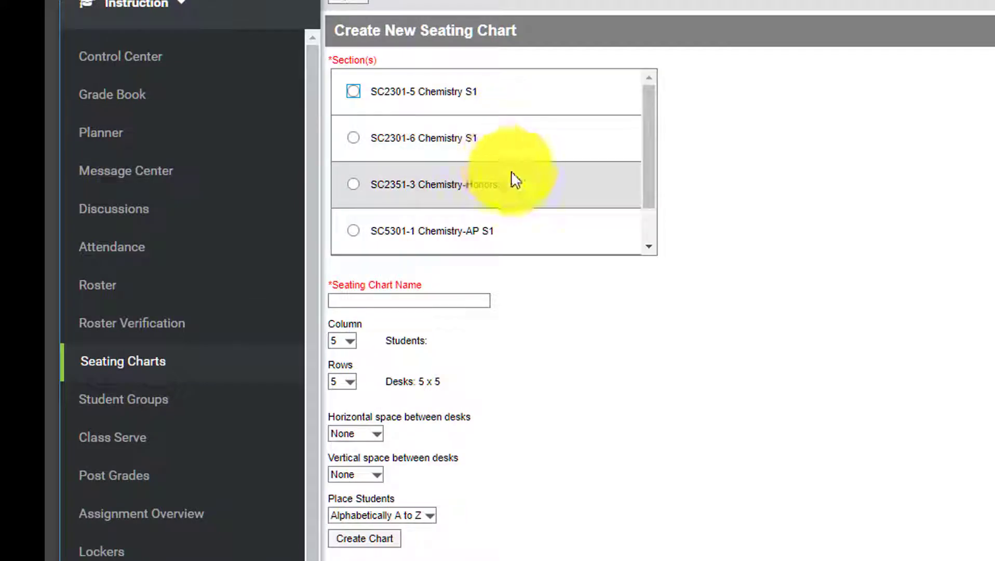
pyautogui.scroll(-3)
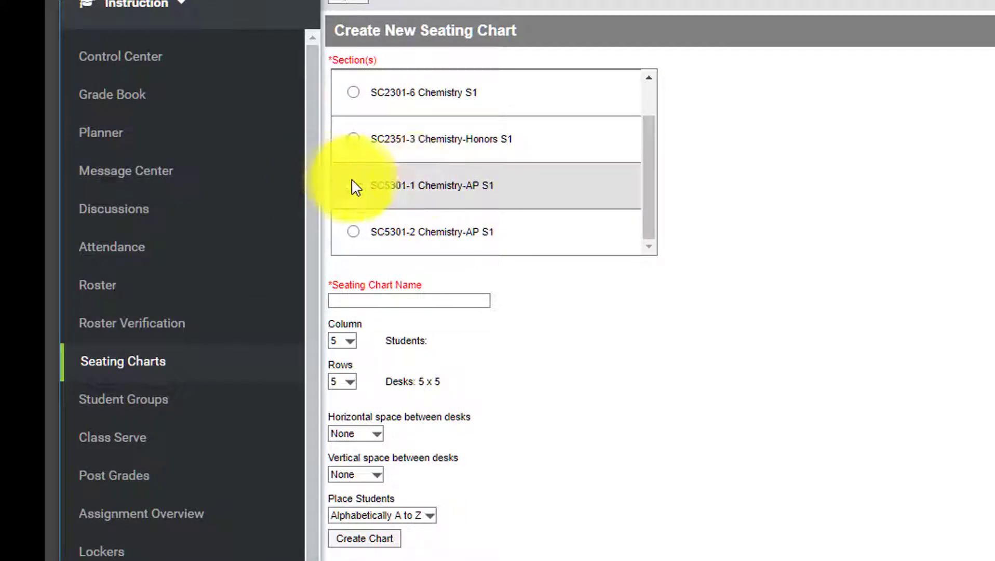
pyautogui.click(353, 185)
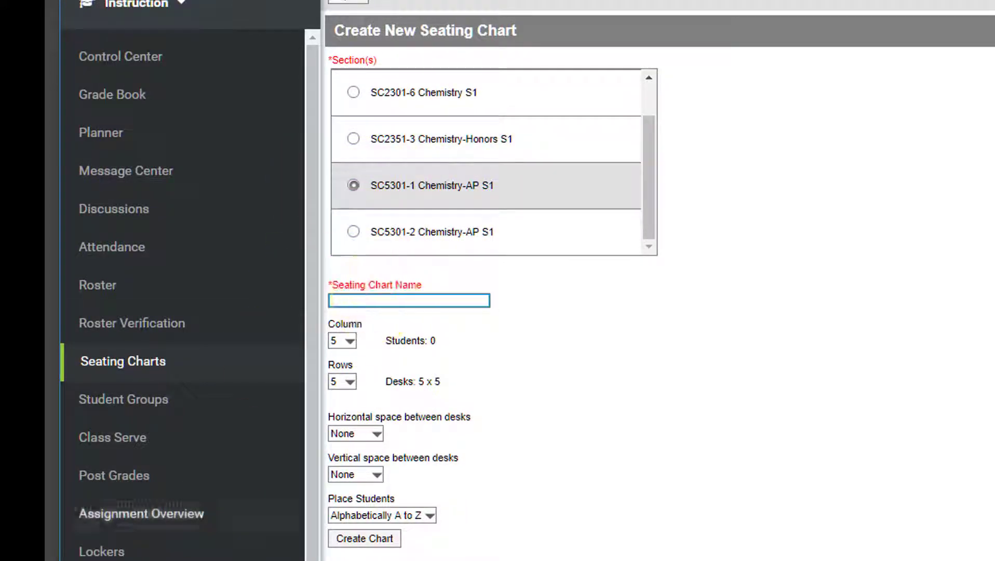
pyautogui.write('A')
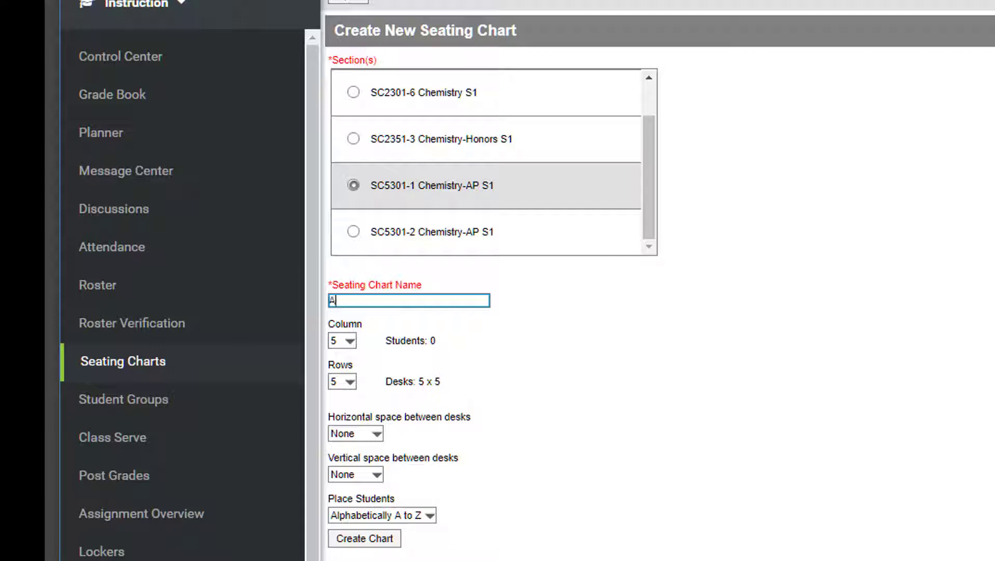
pyautogui.write('AP Perio')
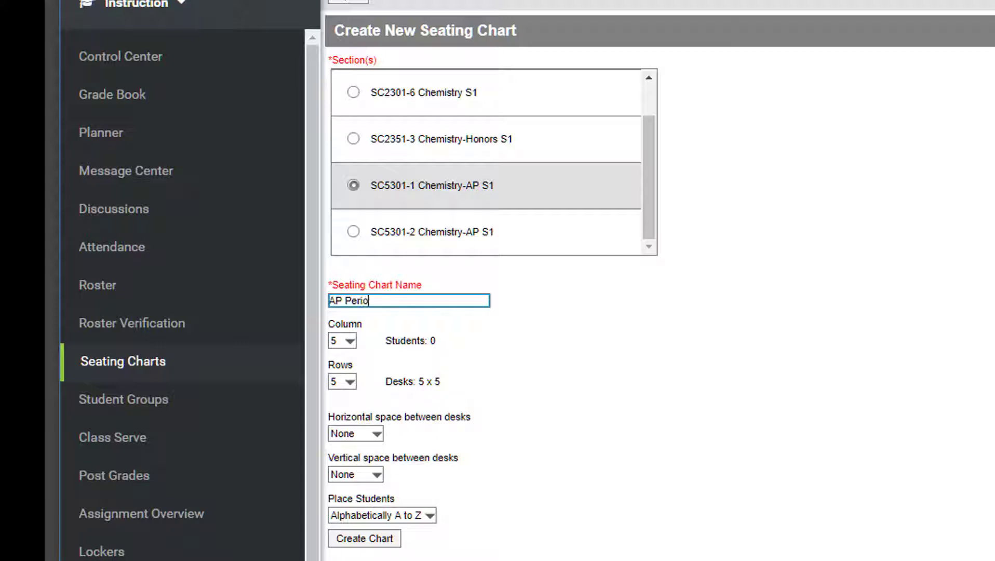
pyautogui.write('d 1')
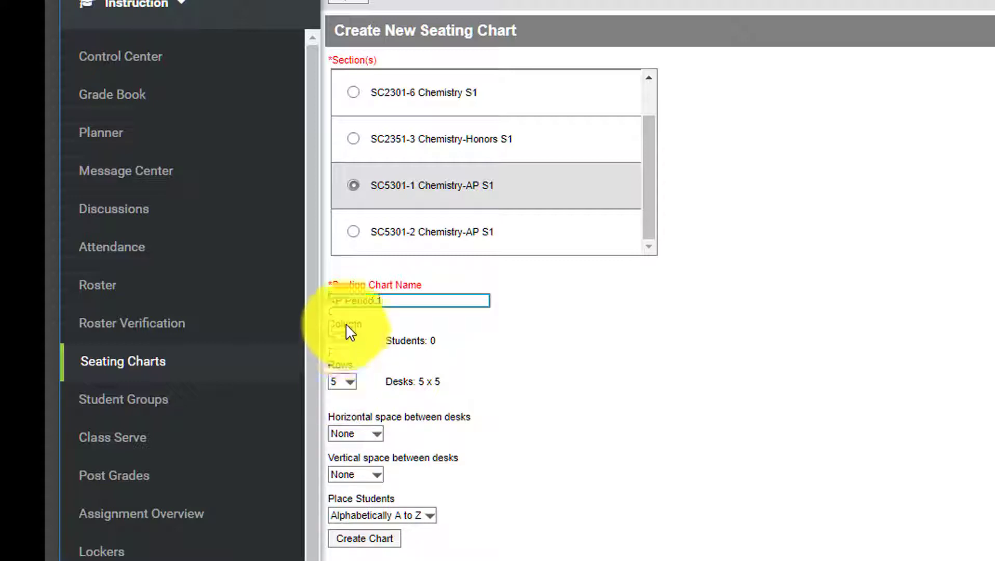
# - Set the chart to 10 columns by 5 rows with students set to Do Not Place
pyautogui.click(342, 340)
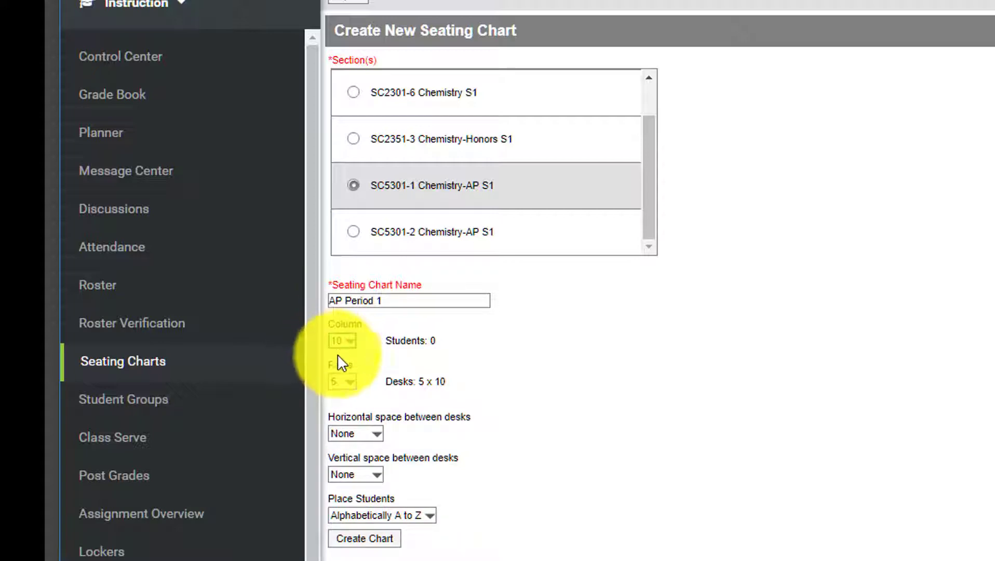
pyautogui.moveTo(356, 384)
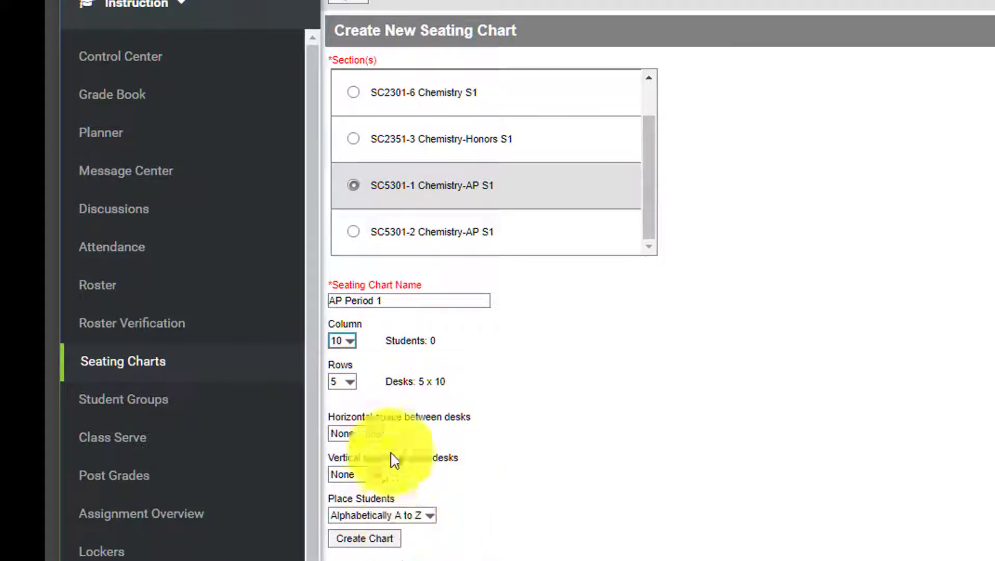
pyautogui.click(381, 515)
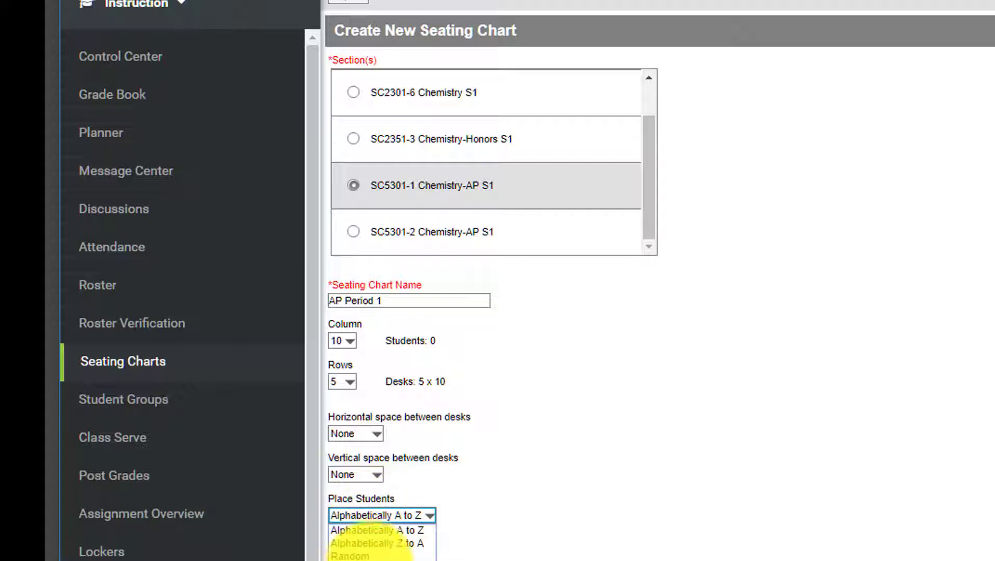
pyautogui.click(381, 514)
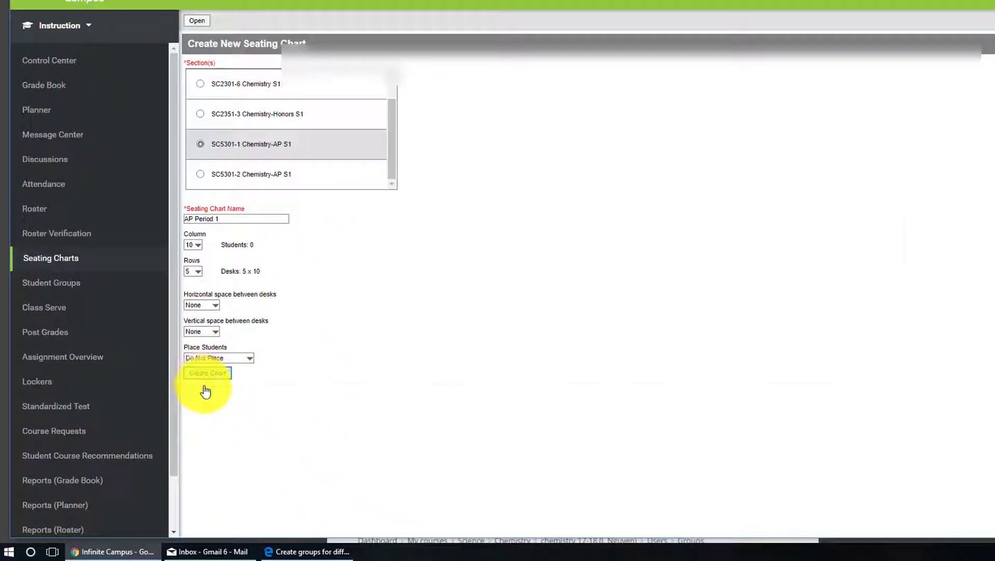
# - Create the chart, place the class's students into the desks, and bring up Report Options
pyautogui.click(207, 373)
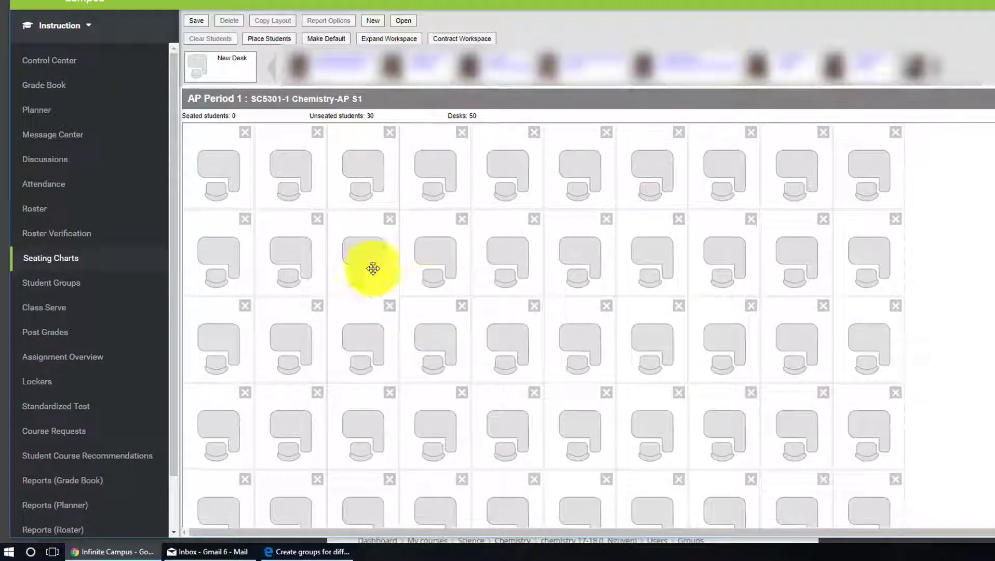
pyautogui.moveTo(827, 174)
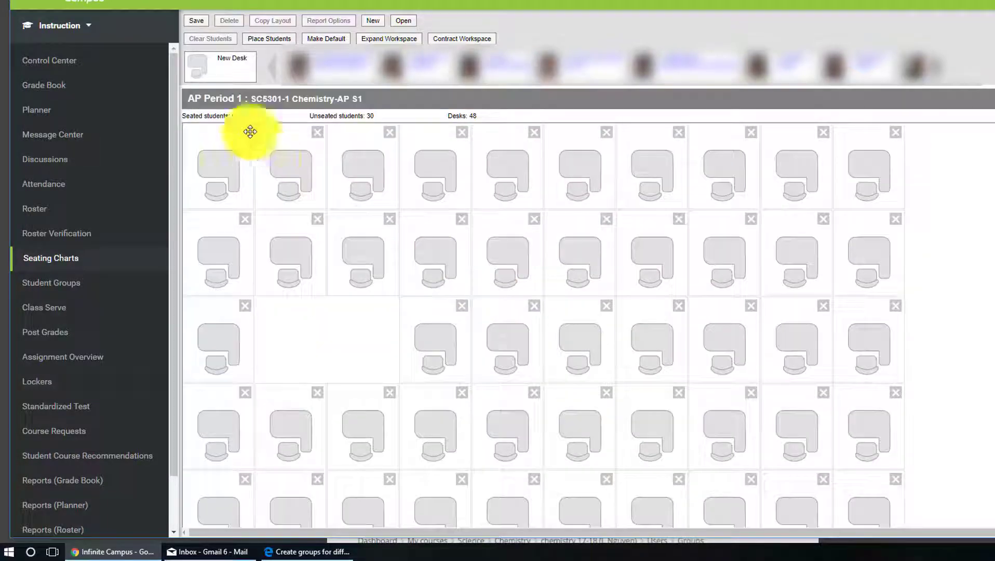
pyautogui.click(268, 38)
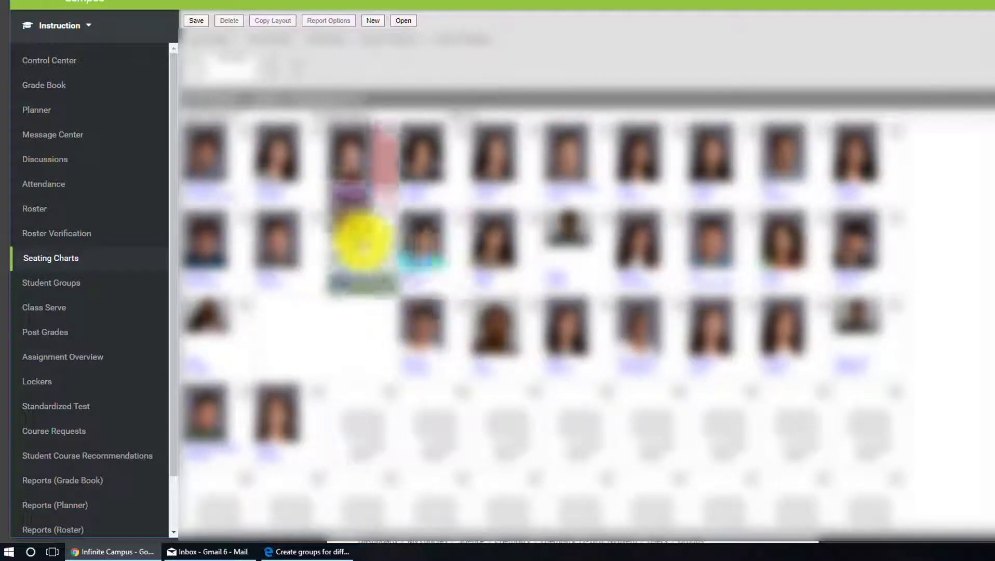
pyautogui.click(329, 20)
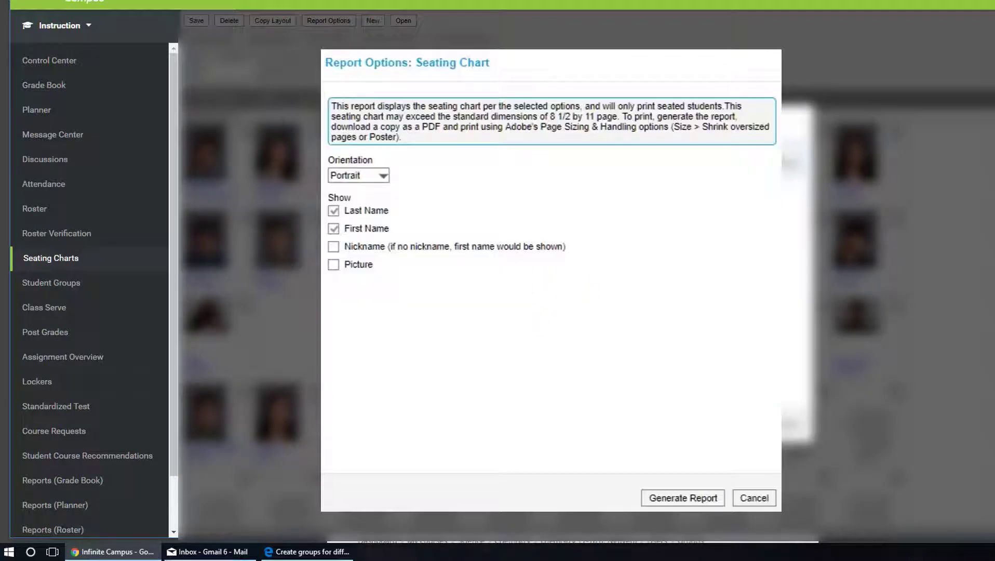
# - Generate the seating chart report and return to the seated AP Period 1 chart
pyautogui.click(682, 497)
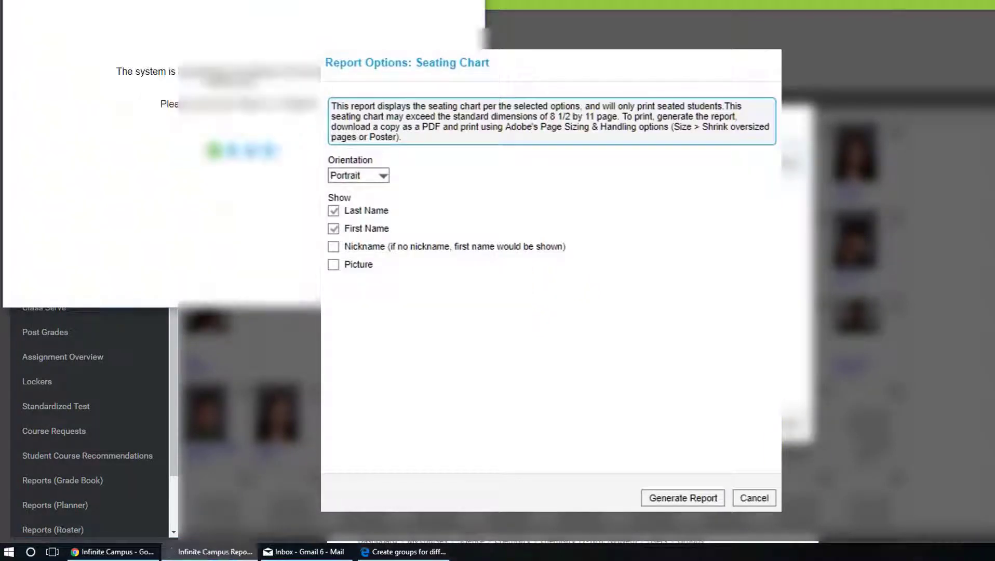
pyautogui.click(753, 498)
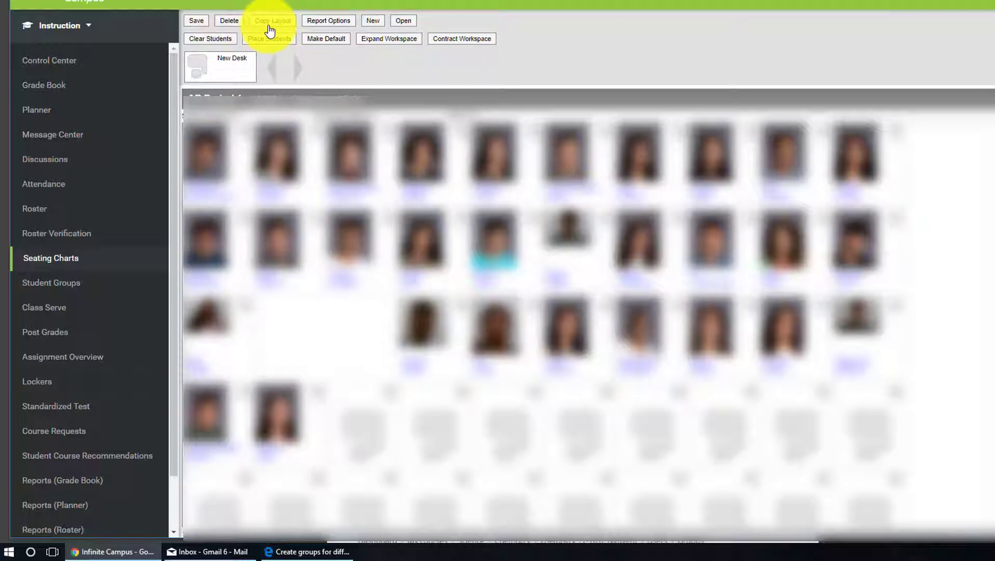
# - Copy the layout to SC2351-3 Chemistry-Honors S1 as 'H Chemistry 6th'
pyautogui.click(273, 21)
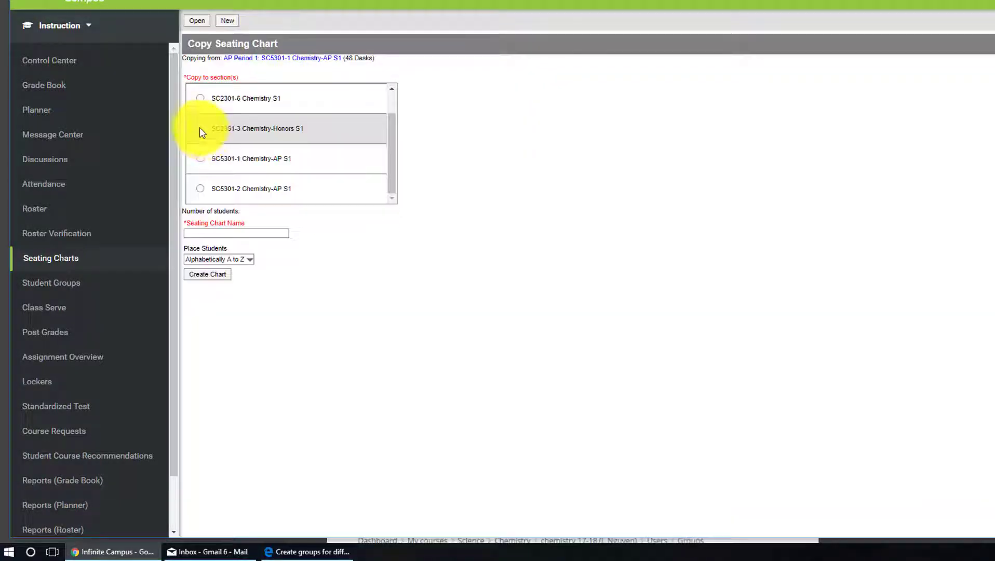
pyautogui.click(199, 128)
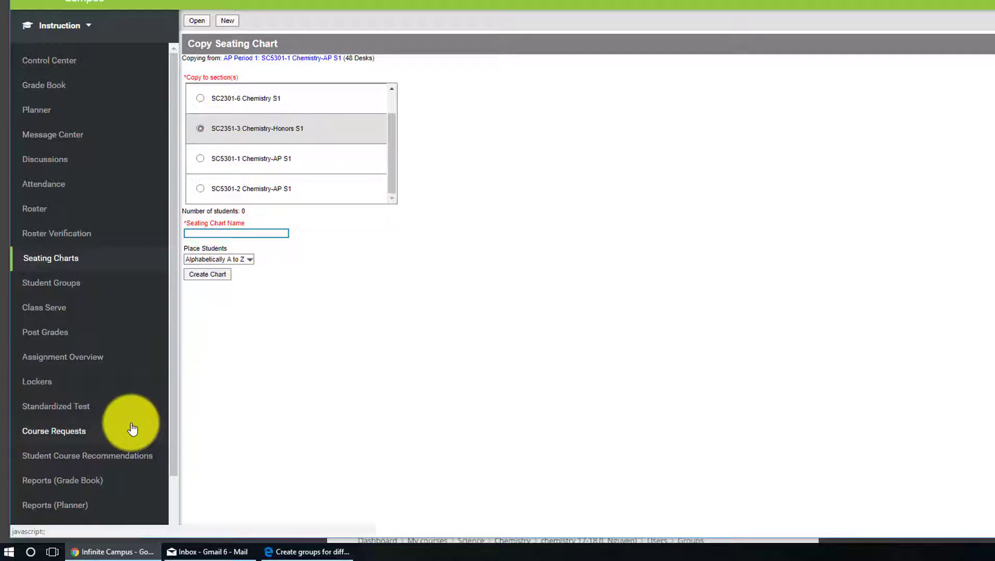
pyautogui.write('H C')
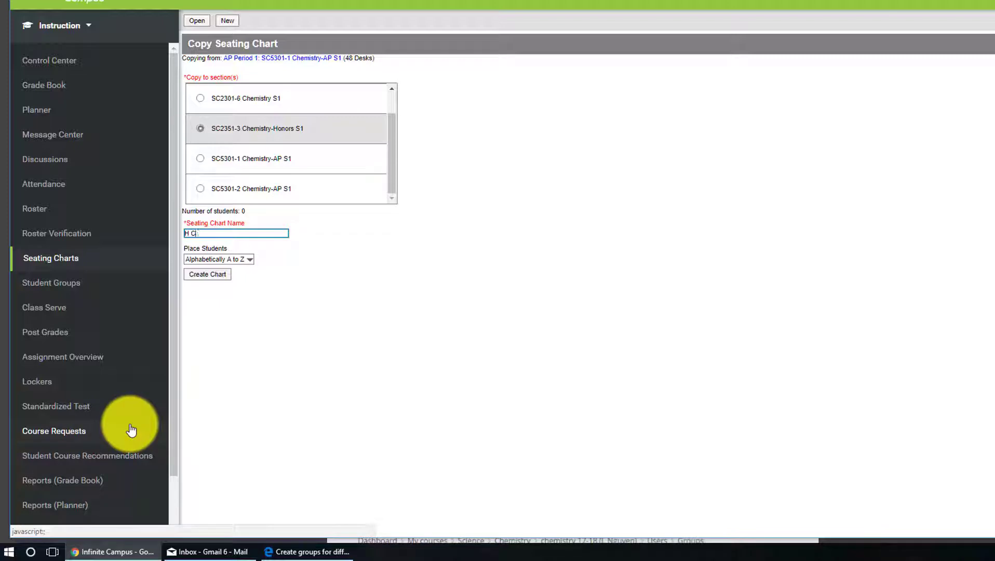
pyautogui.write('hemistry 6')
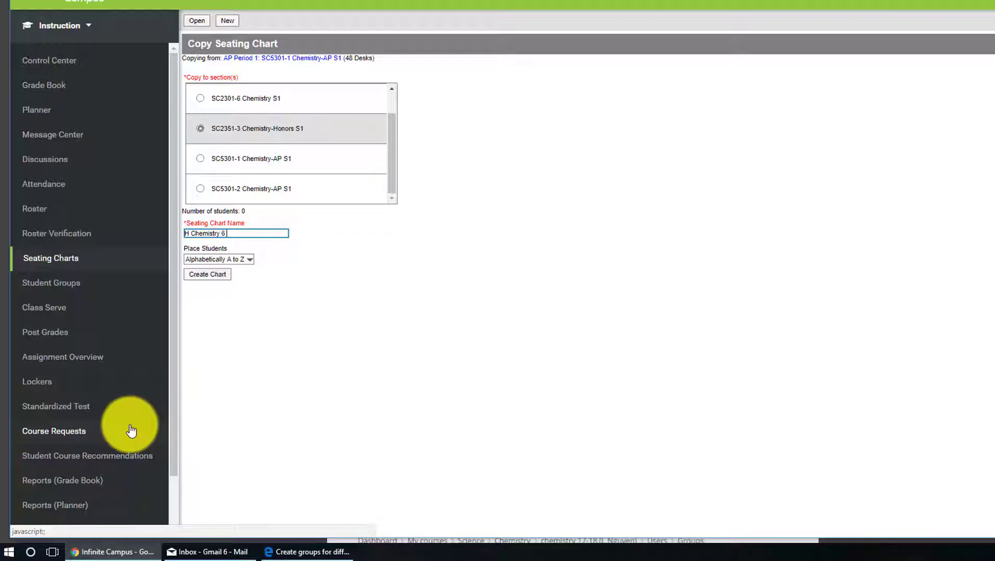
pyautogui.write('th')
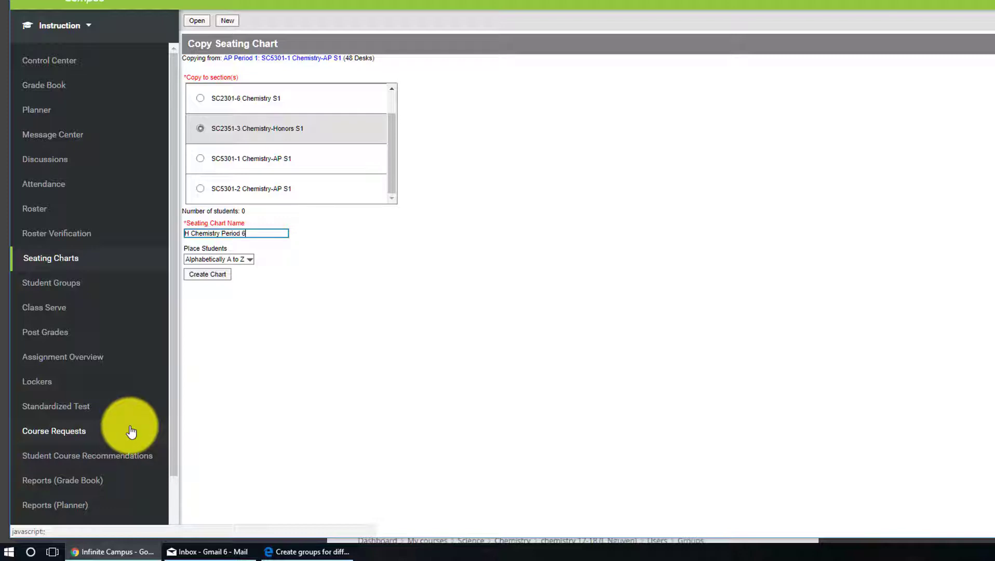
# - Leave students as Do Not Place and create the copied Honors seating chart
pyautogui.click(218, 259)
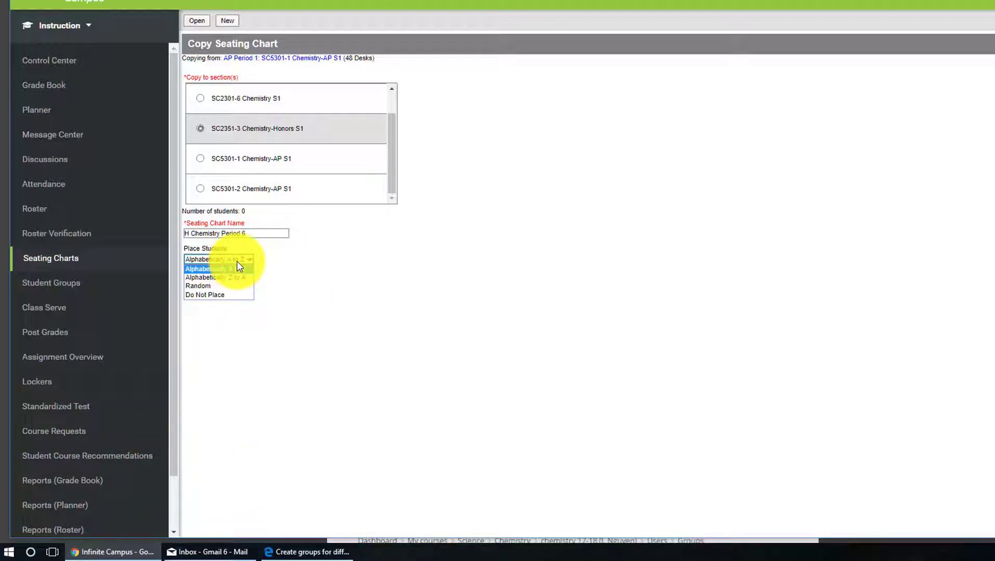
pyautogui.click(205, 294)
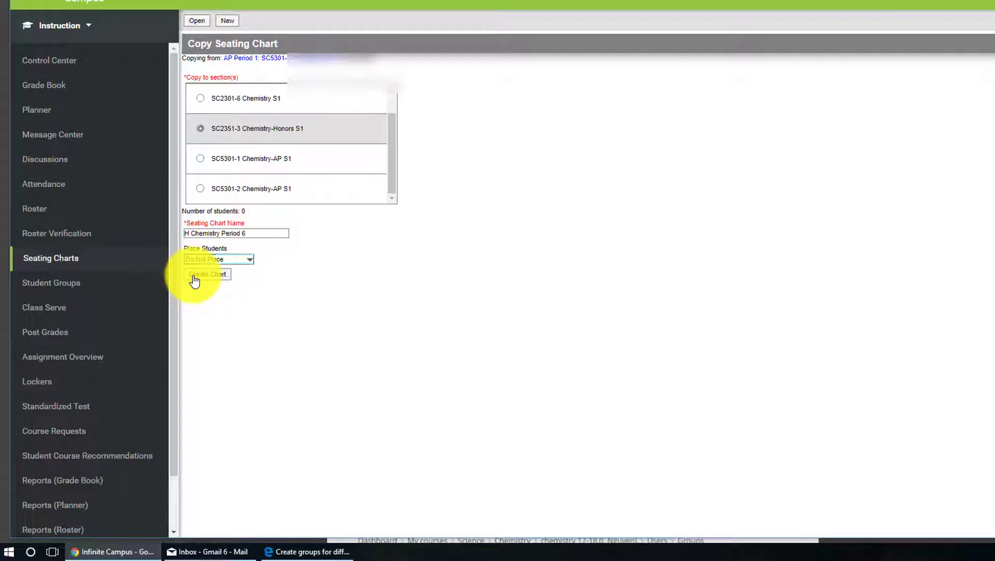
pyautogui.click(206, 273)
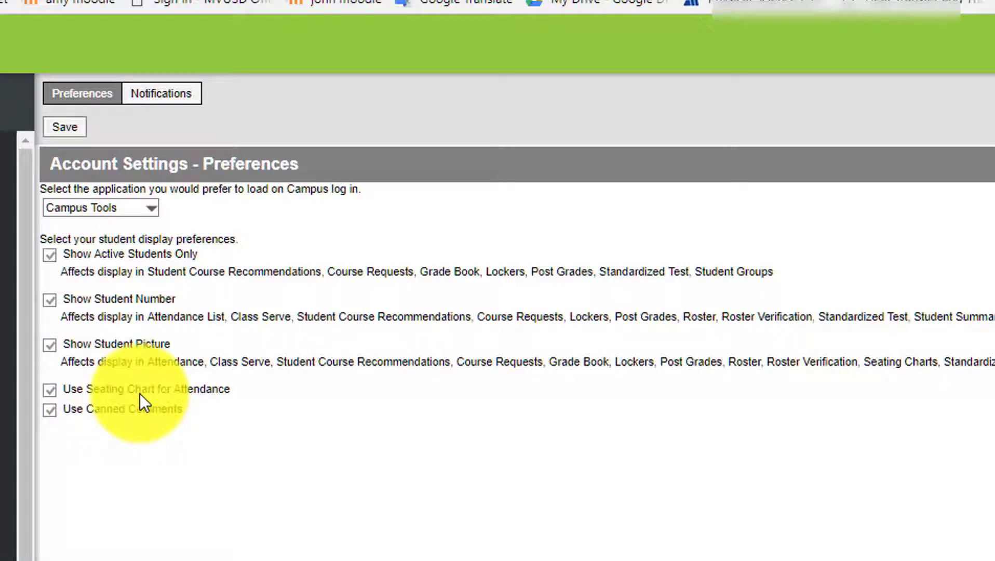
# - Enable Use Seating Chart for Attendance in account preferences and save
pyautogui.click(50, 388)
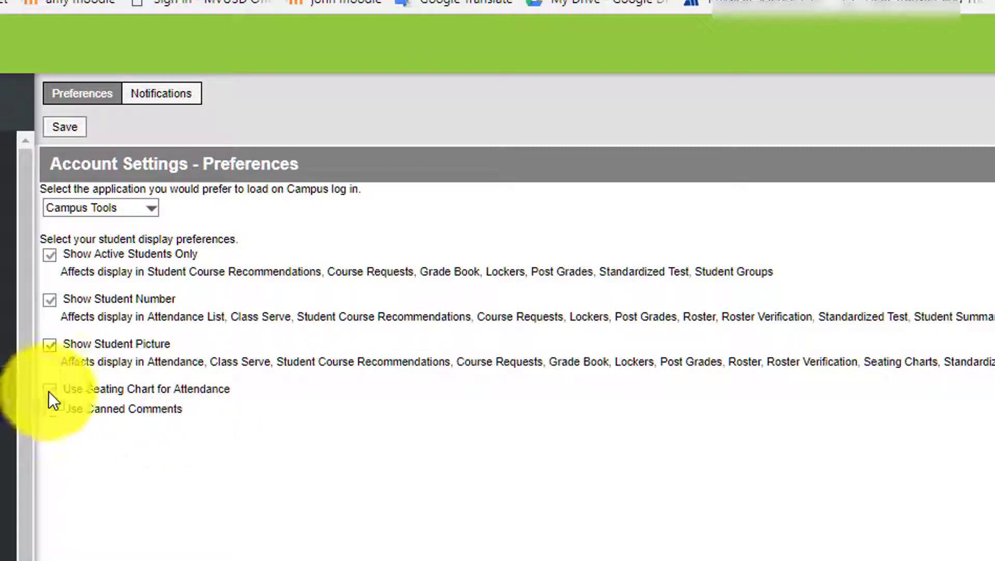
pyautogui.click(64, 127)
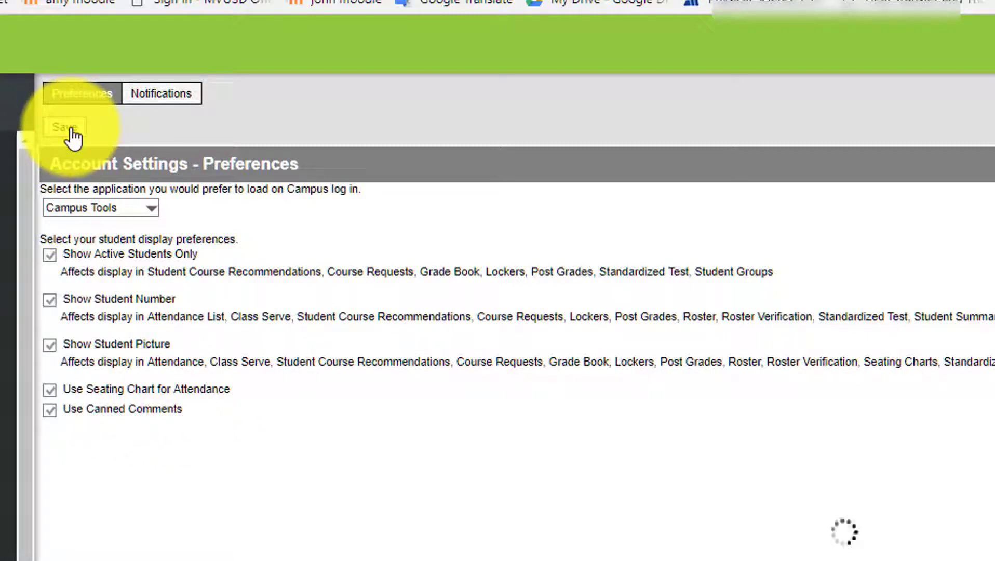